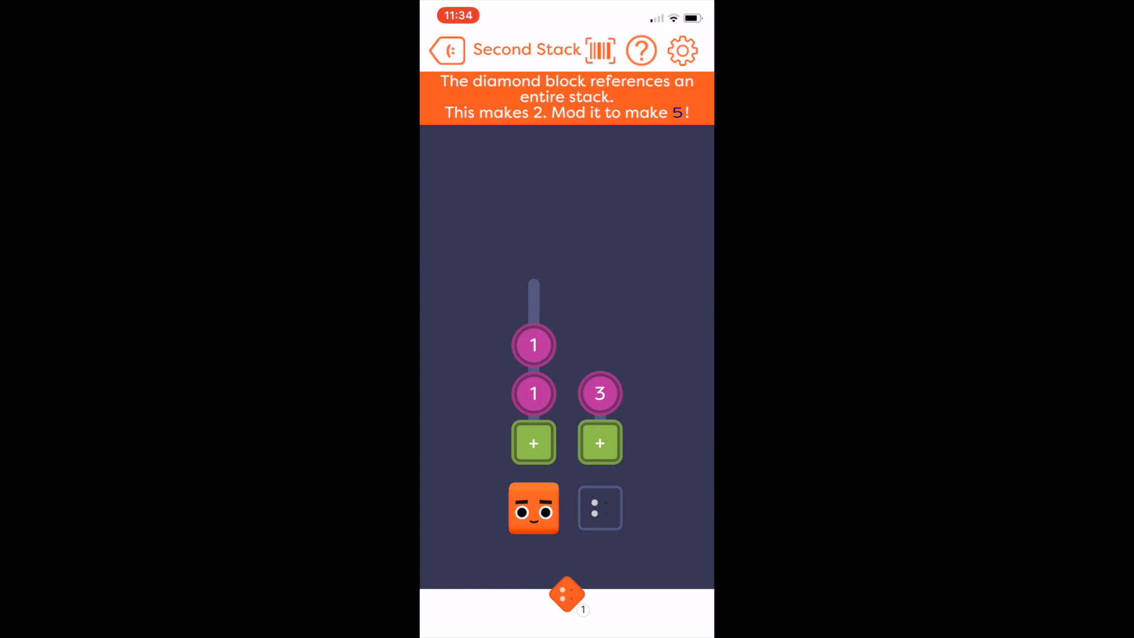
Run the block program to watch it execute step by step.
left_click(567, 594)
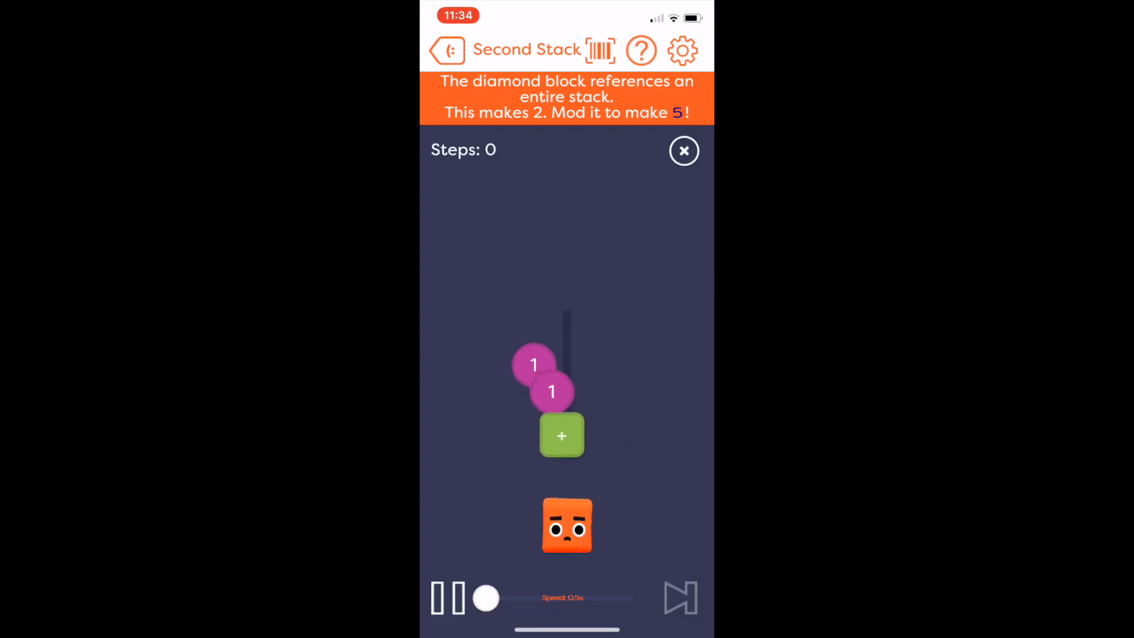